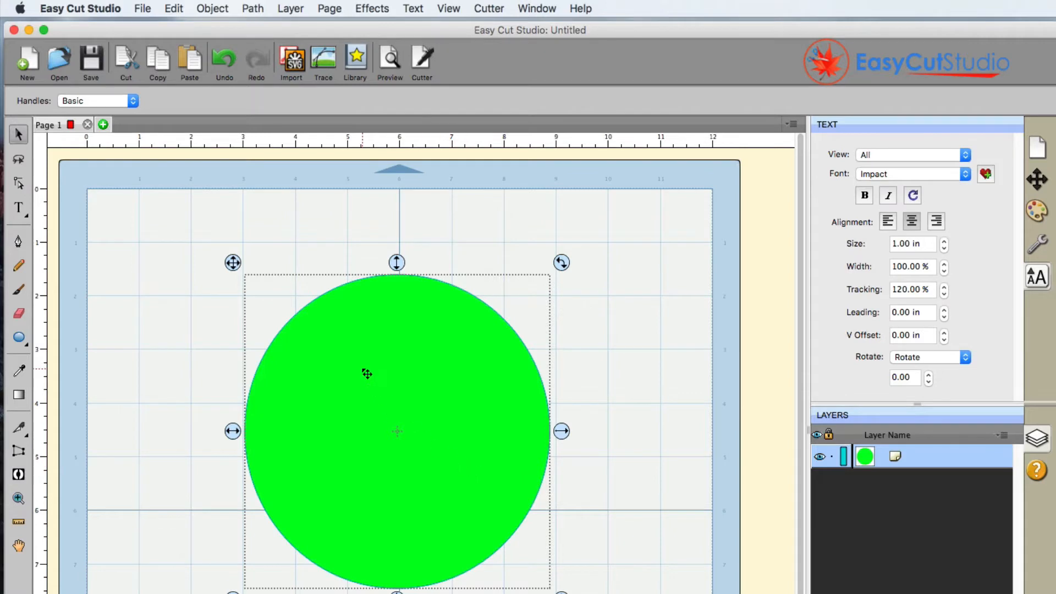
mouse_move(396, 422)
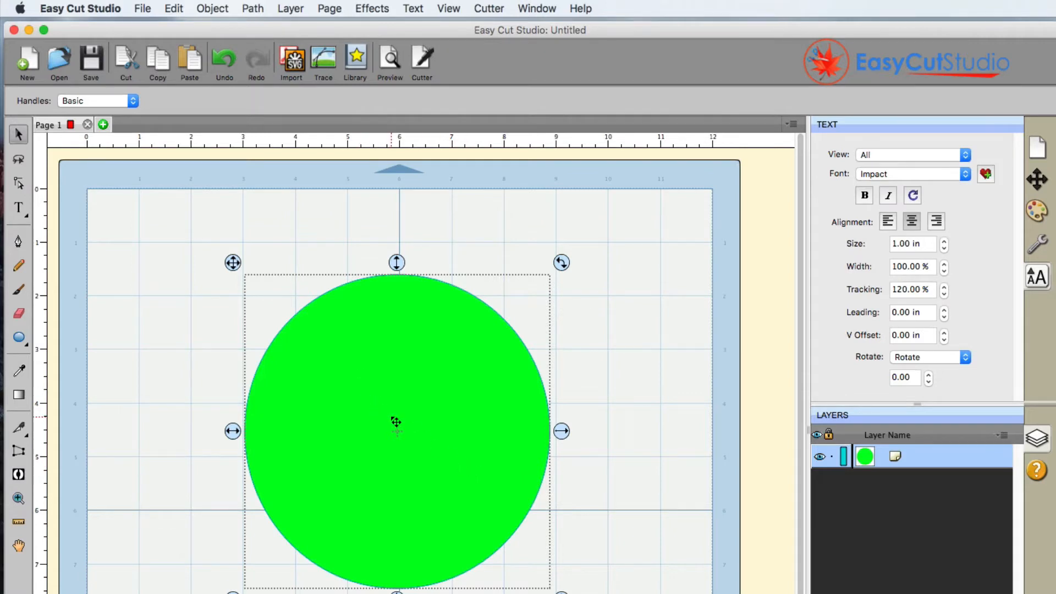
mouse_move(284, 405)
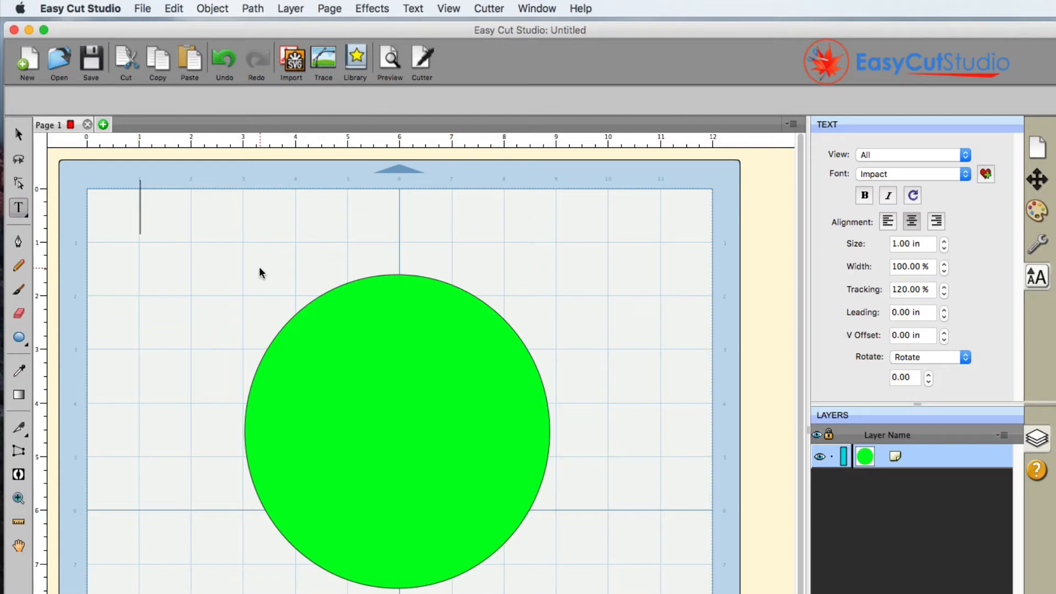
Enter the text AROUND THE CIRCLE above the green circle and finish editing
type("AROUND THE CIRCLE")
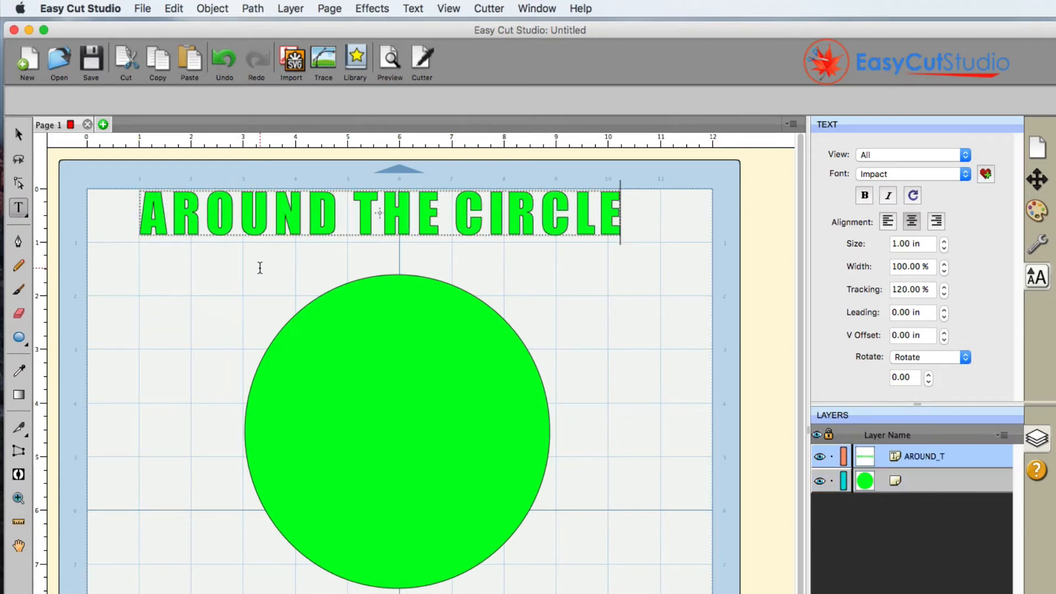
left_click(19, 134)
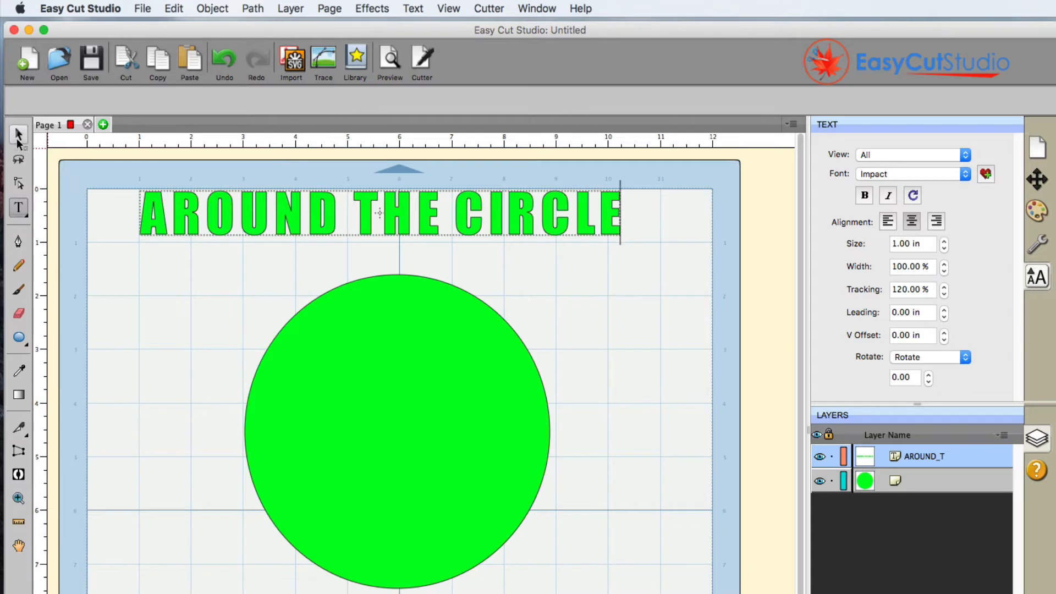
Reduce the text's tracking from 120% to 100% for tighter letter spacing
left_click(18, 134)
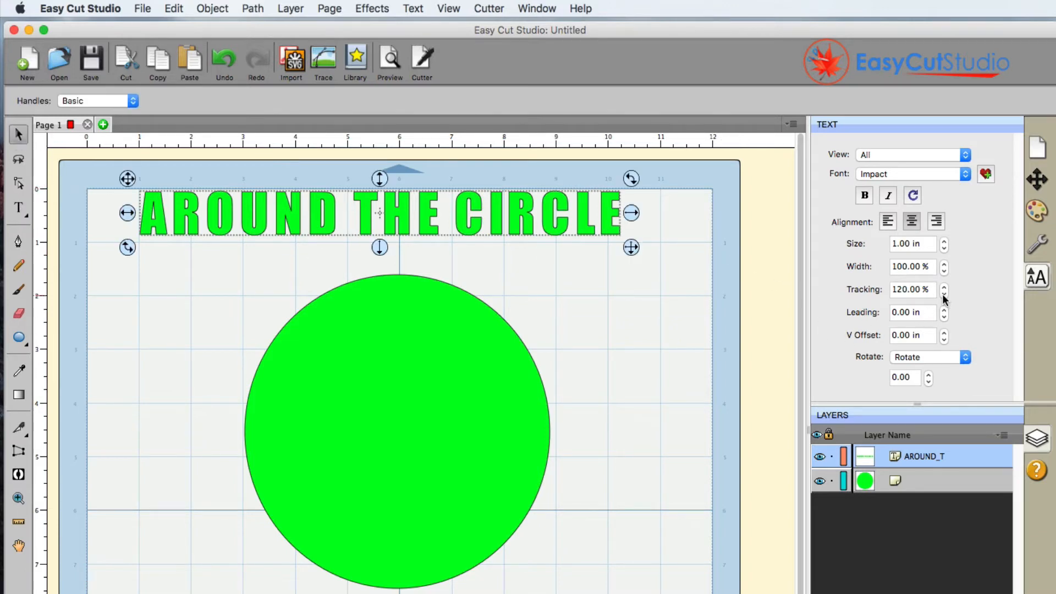
left_click(944, 292)
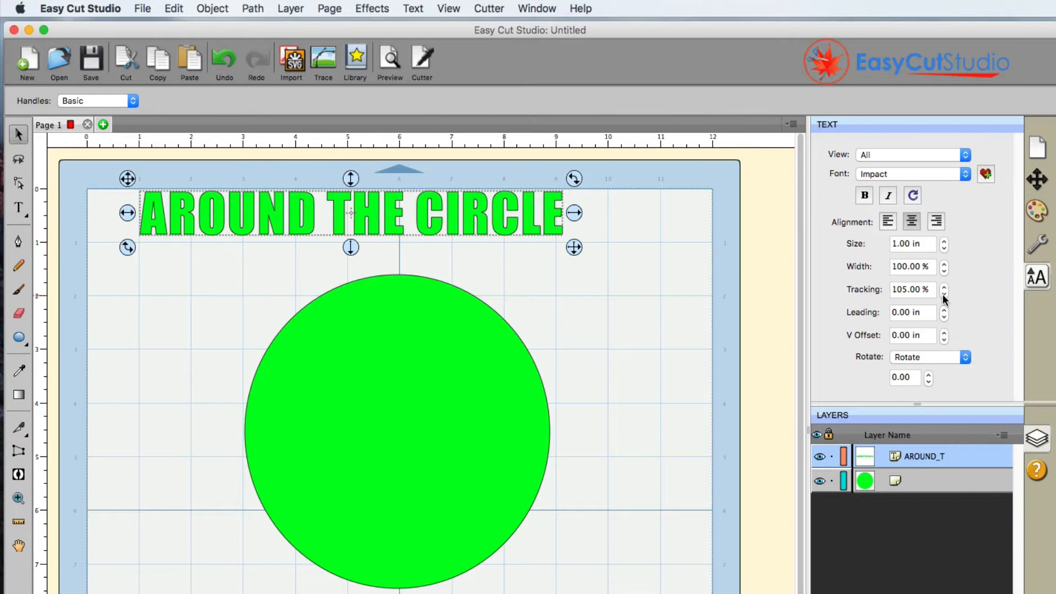
left_click(944, 293)
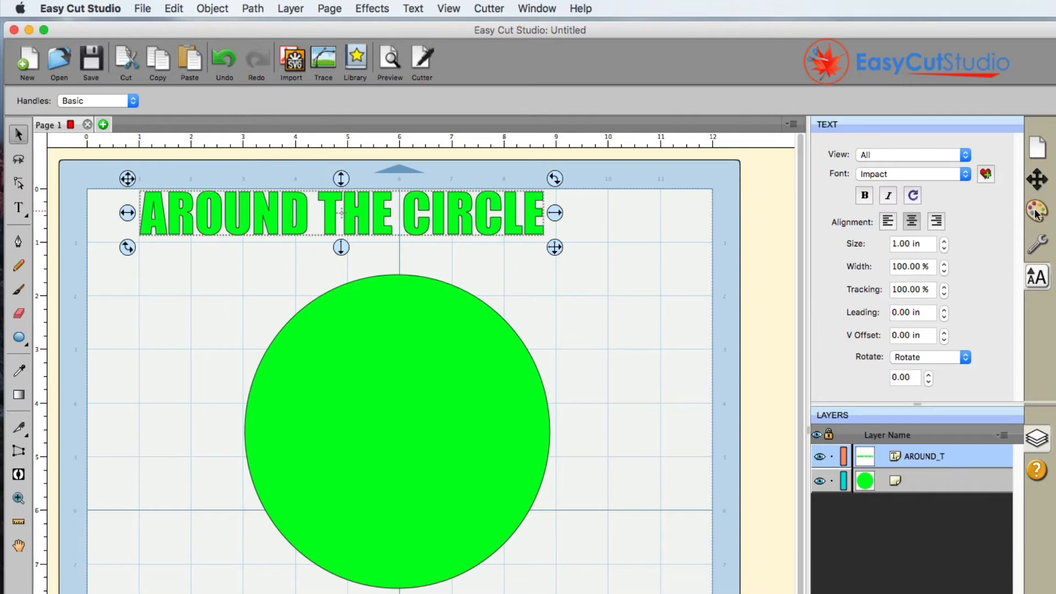
Change the text's fill colour to red via the Fill & Stroke colour picker
left_click(1036, 211)
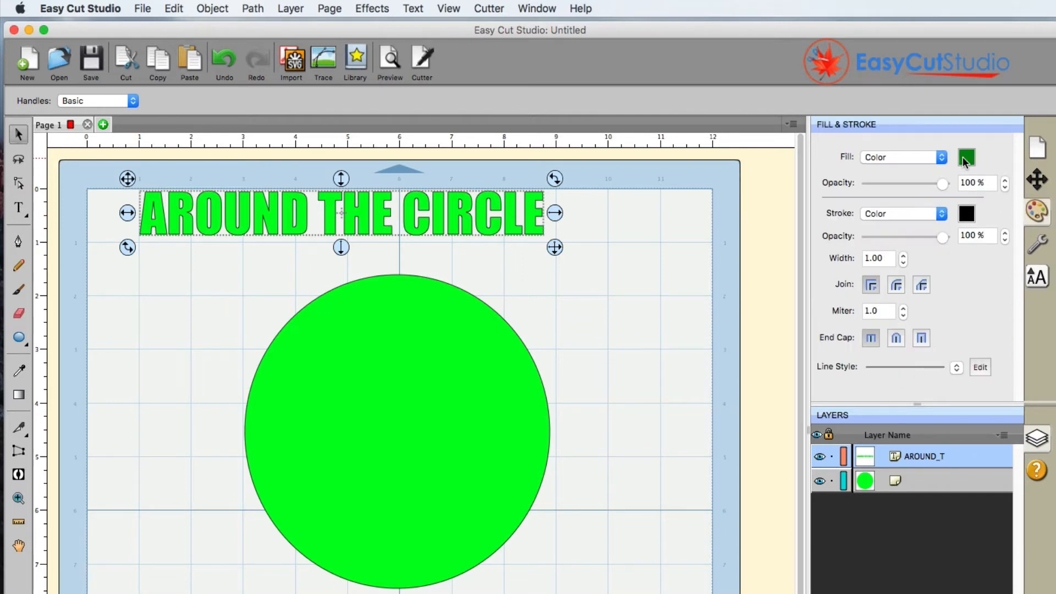
left_click(966, 158)
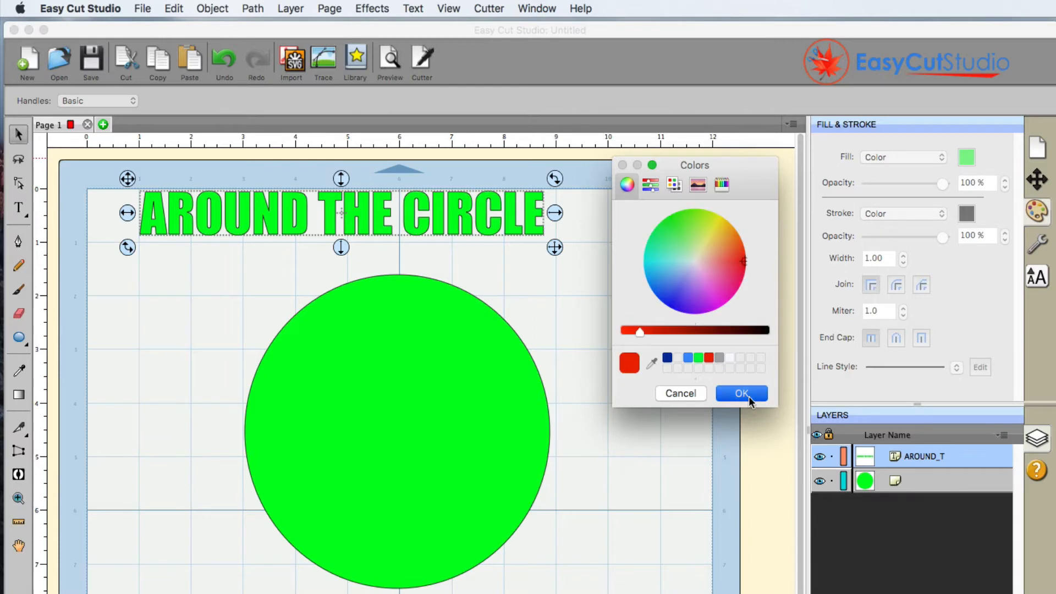
left_click(740, 394)
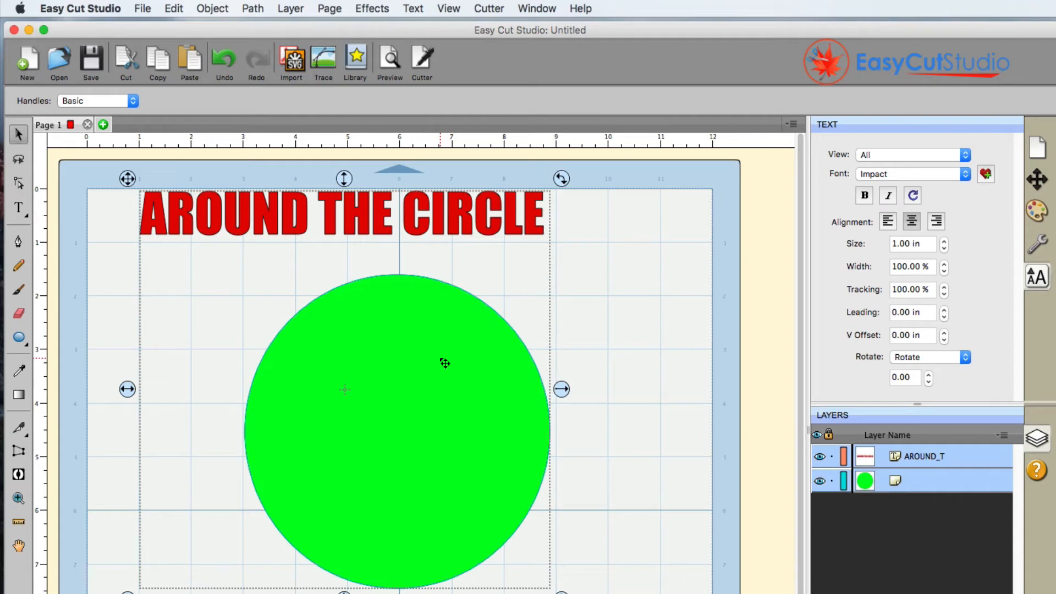
mouse_move(461, 385)
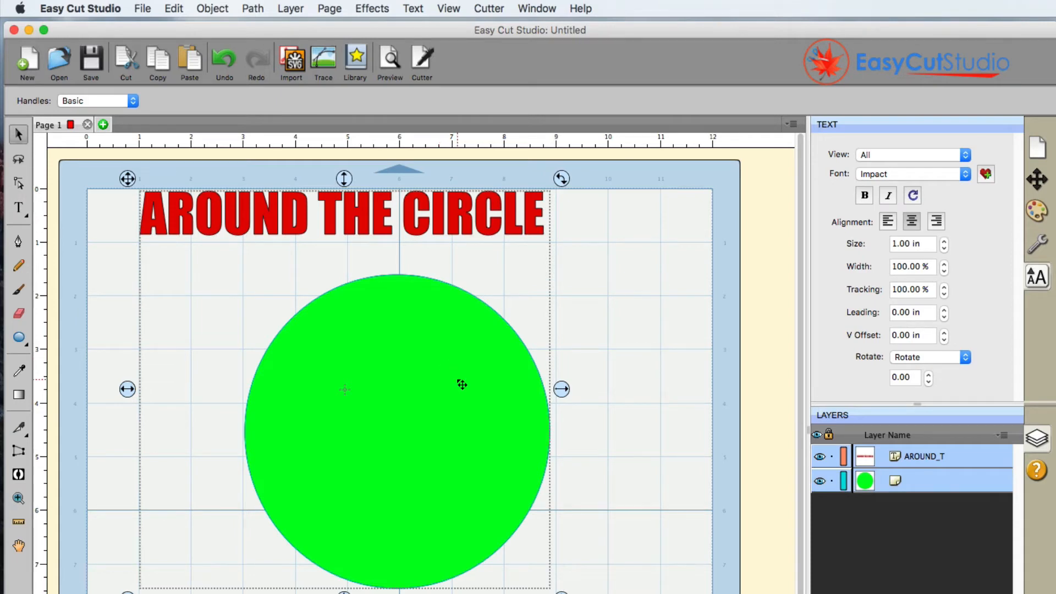
Add the green circle to the selection alongside the red text
left_click(371, 8)
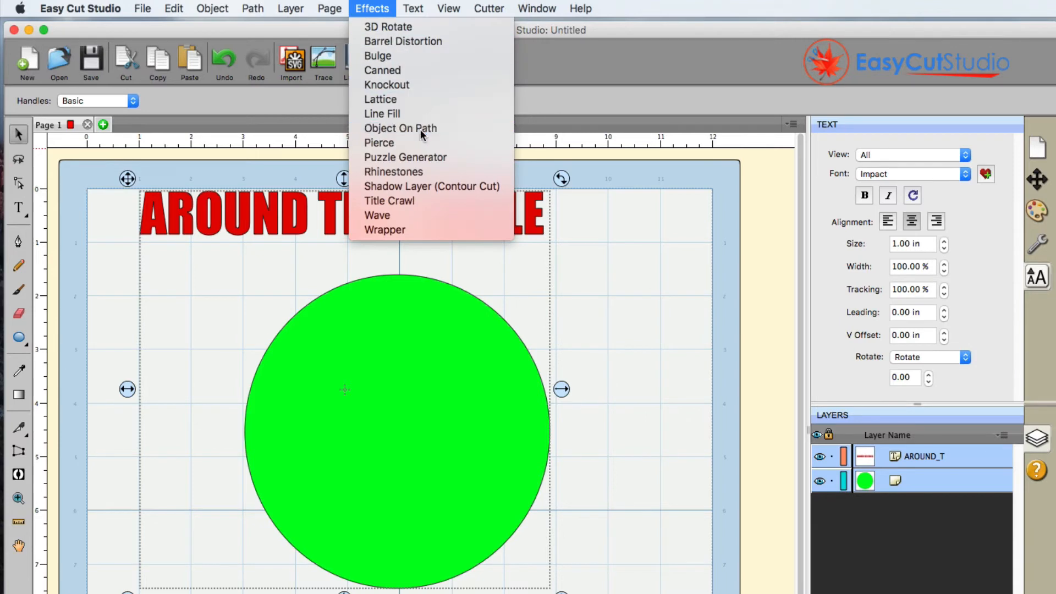
Start Object On Path with Auto Preview on, bending the text along the circle
left_click(400, 127)
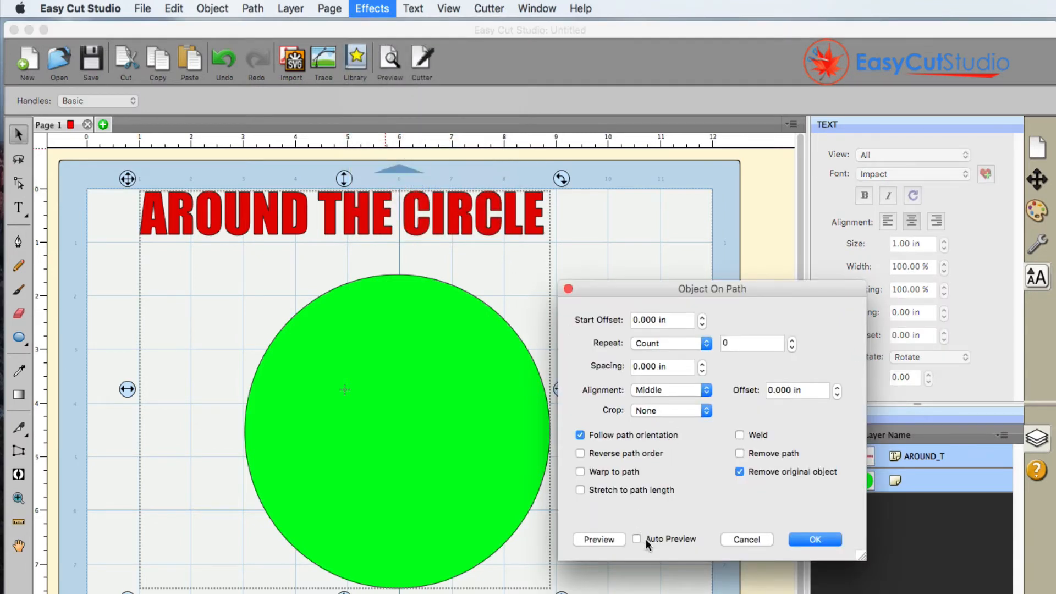
left_click(637, 539)
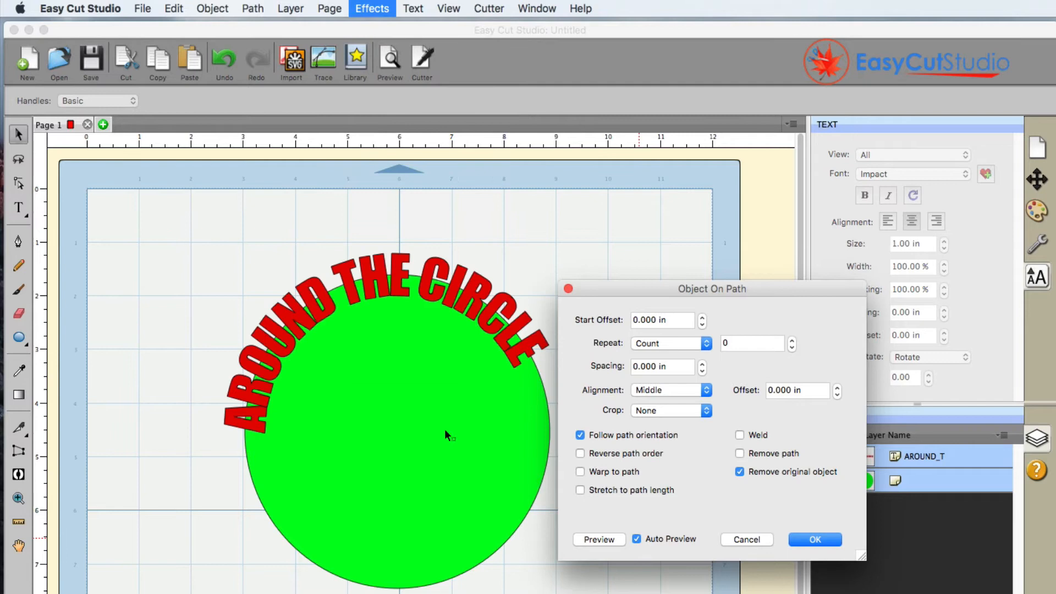
mouse_move(257, 378)
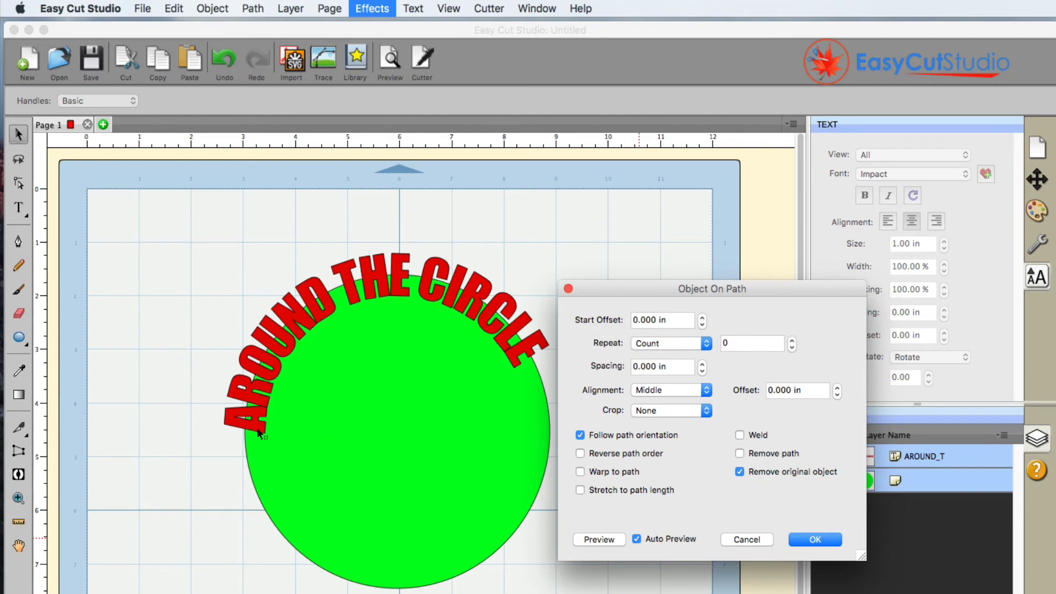
mouse_move(485, 344)
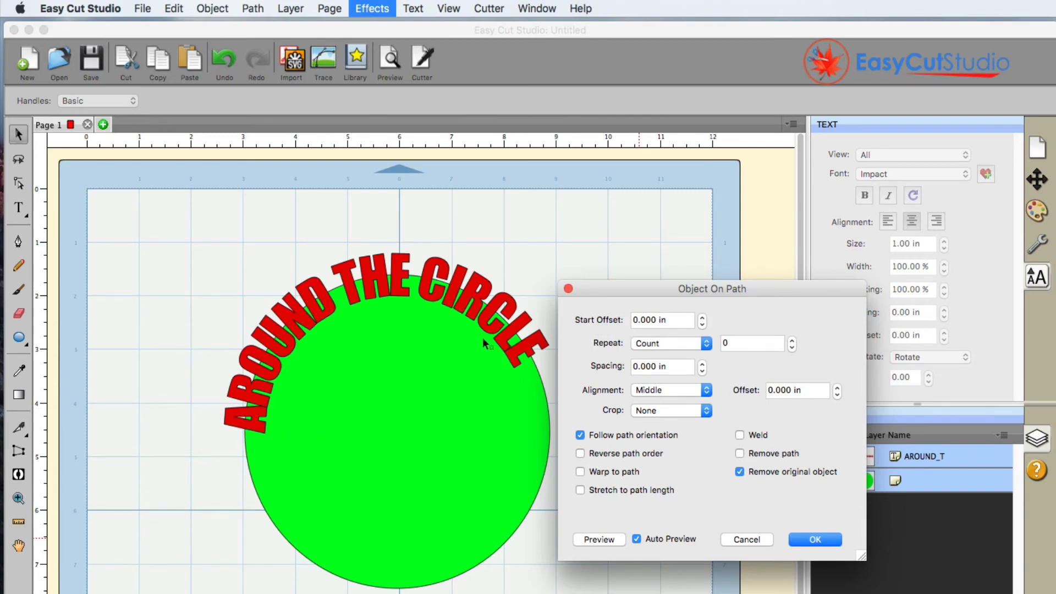
Set Start Offset 0.65 in and Spacing 0.00 in, then commit the arched text
left_click(703, 316)
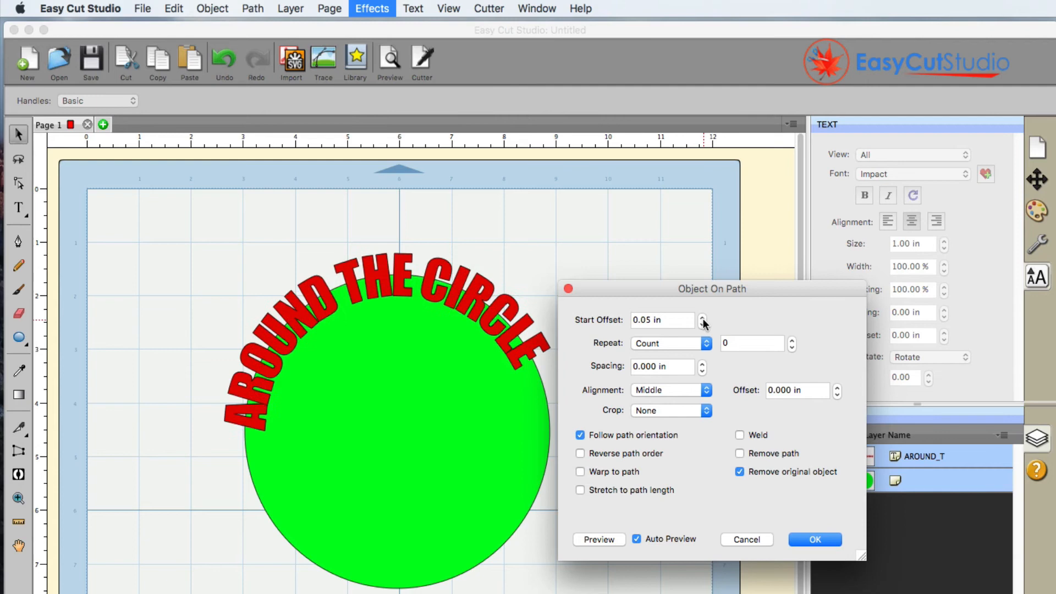
left_click(703, 317)
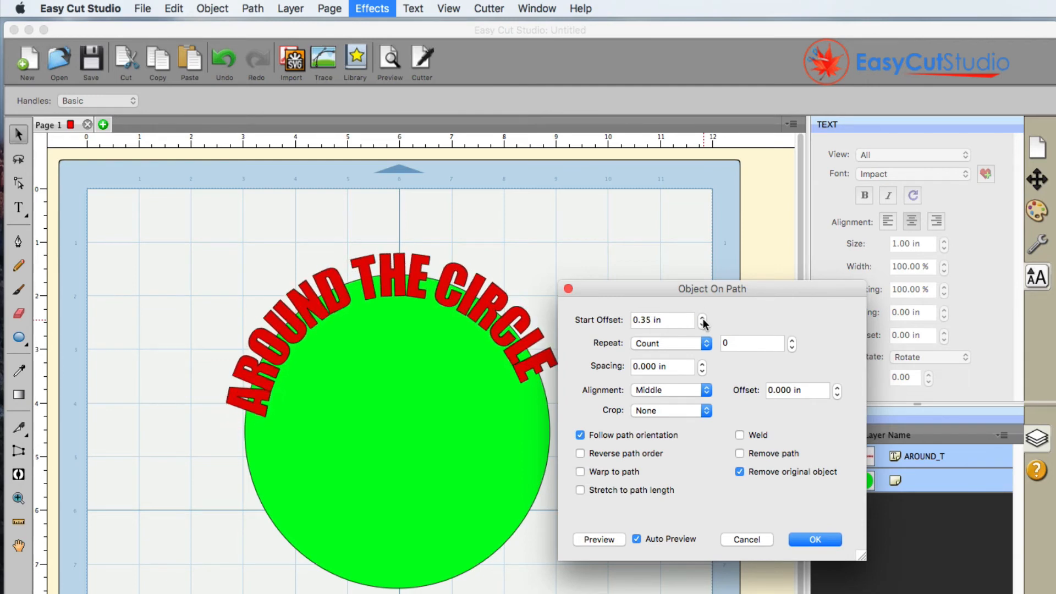
left_click(704, 317)
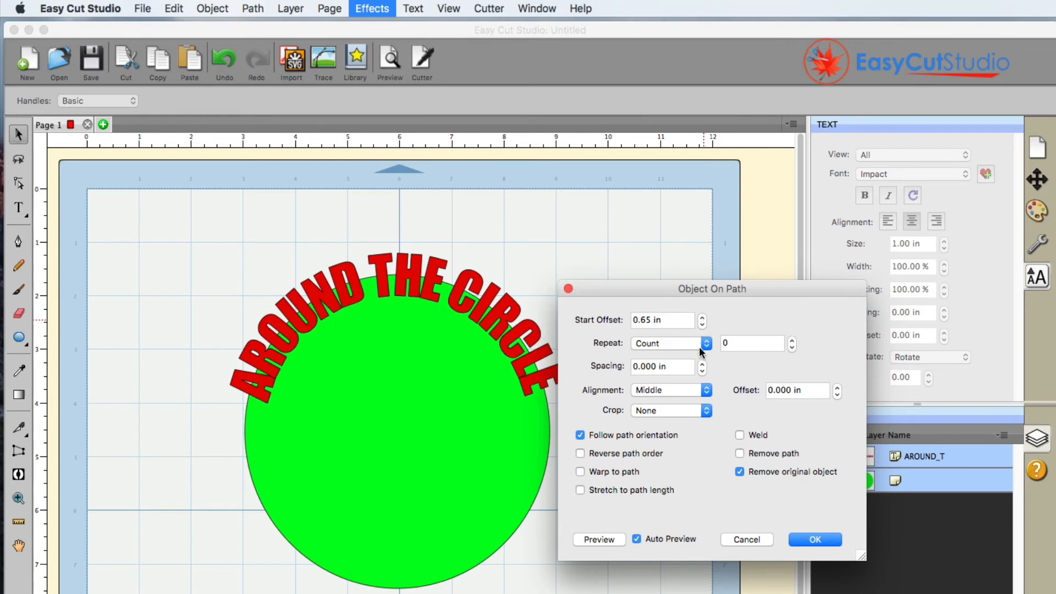
left_click(701, 362)
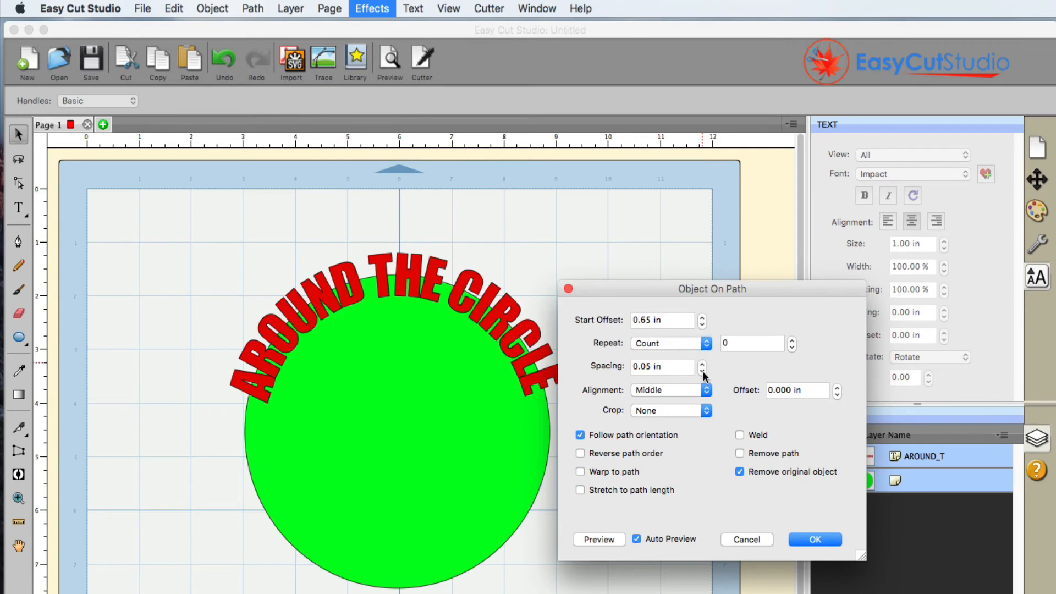
left_click(702, 371)
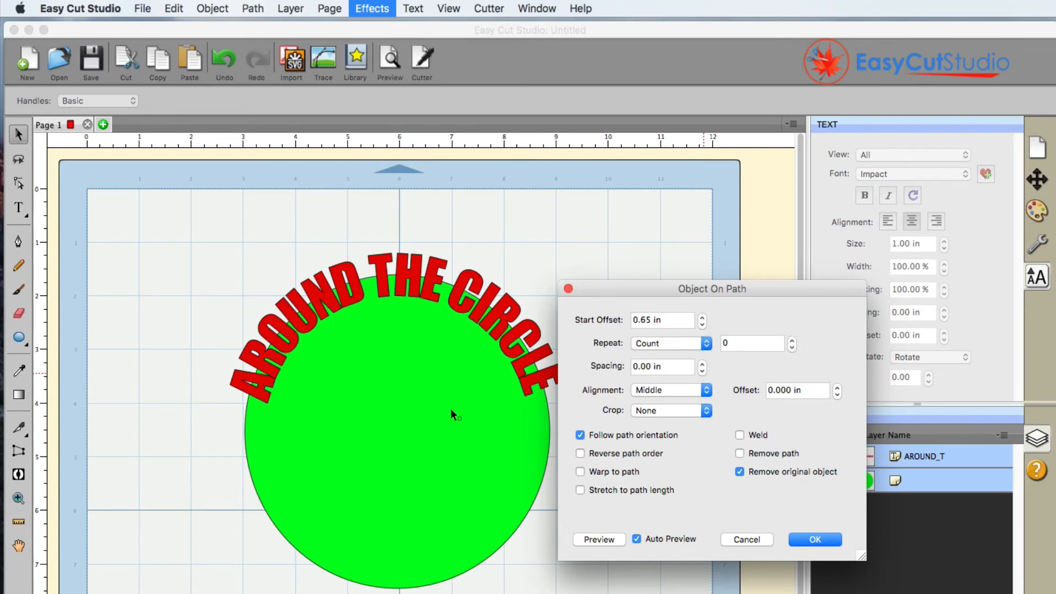
mouse_move(469, 431)
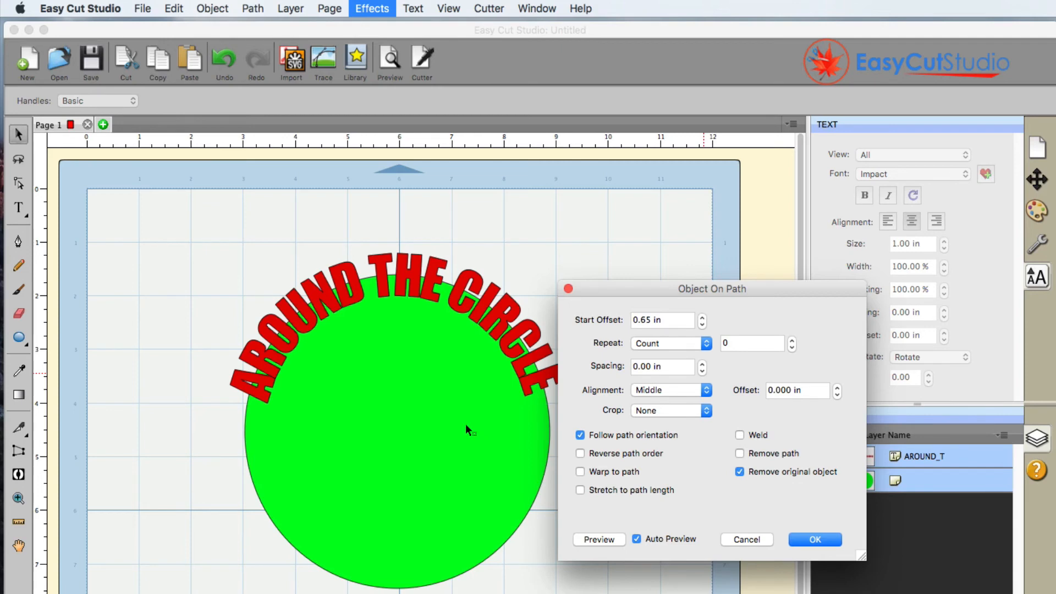
mouse_move(726, 539)
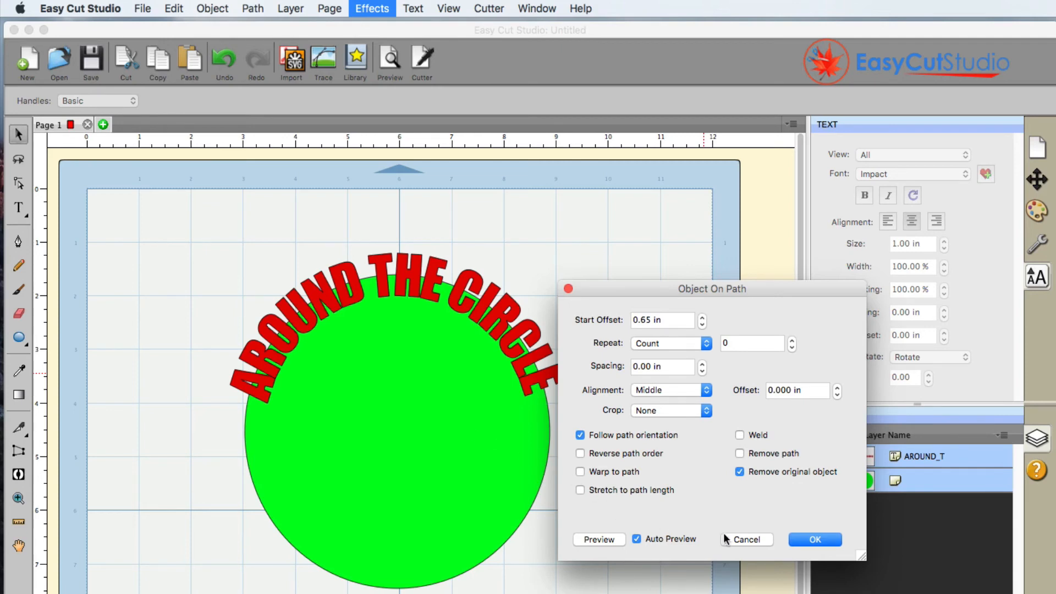
left_click(815, 539)
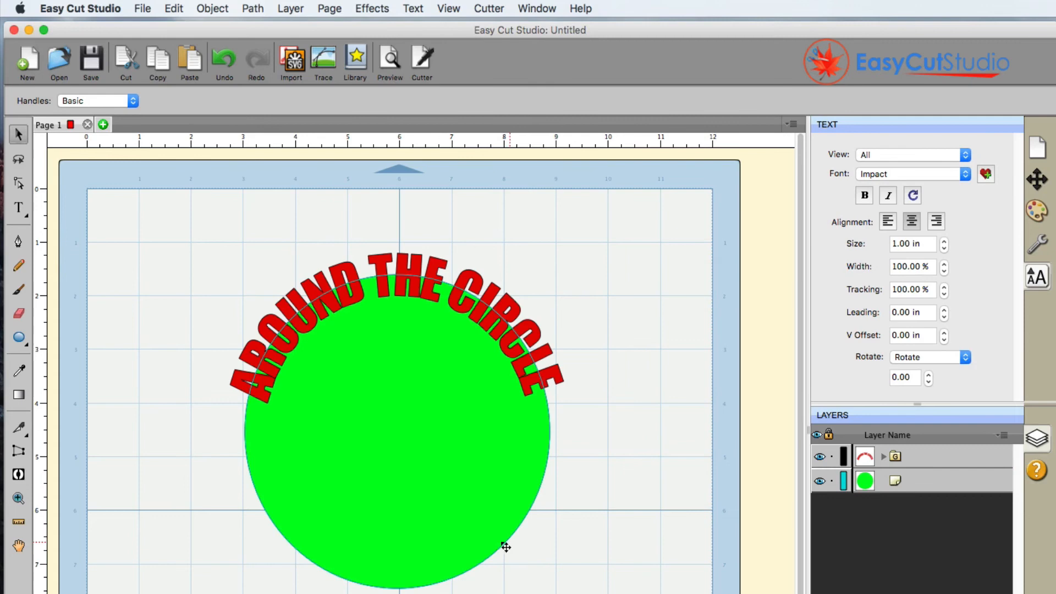